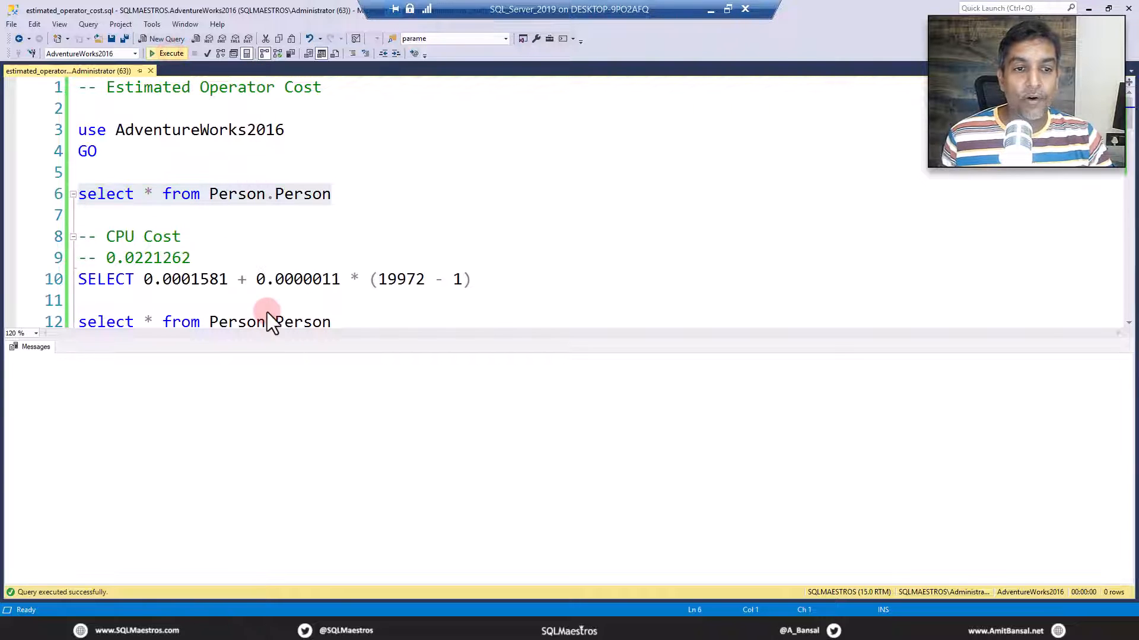
# - Run 'select * from Person.Person', returning 19,972 rows in the results grid
pyautogui.click(166, 53)
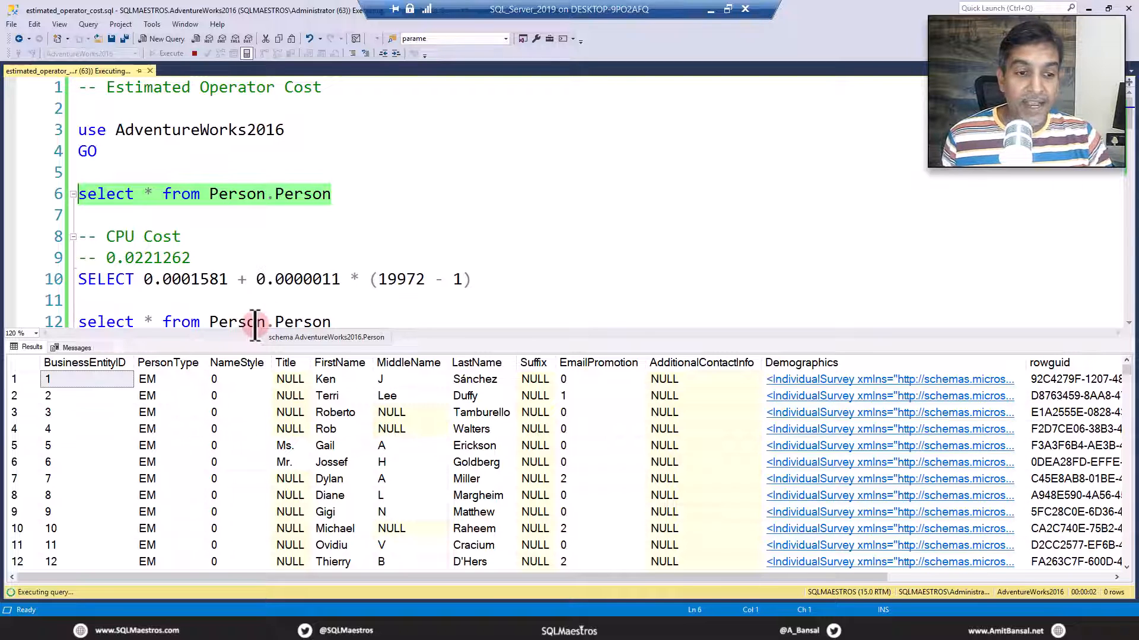
pyautogui.click(167, 54)
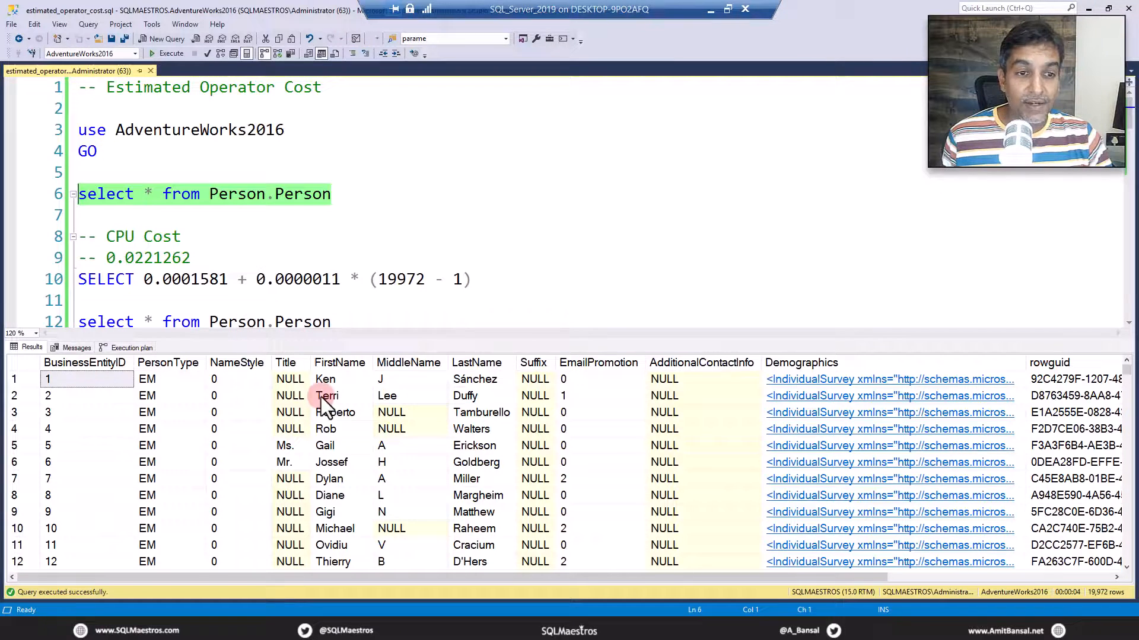
# - Show the execution plan: a single Clustered Index Scan costing 100%
pyautogui.click(131, 348)
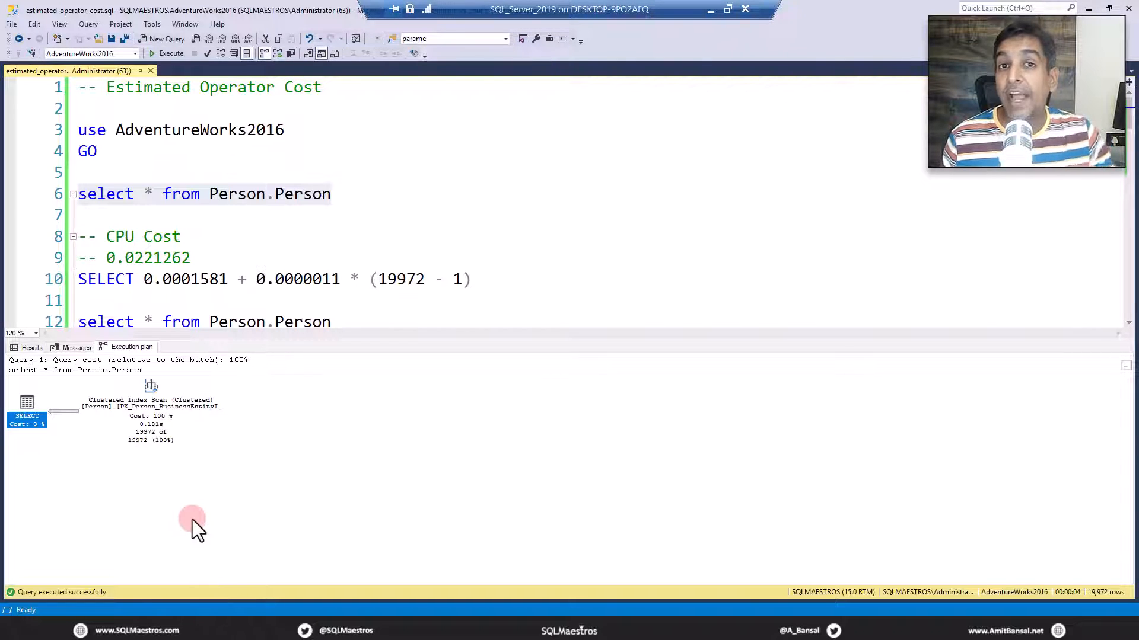
pyautogui.moveTo(252, 528)
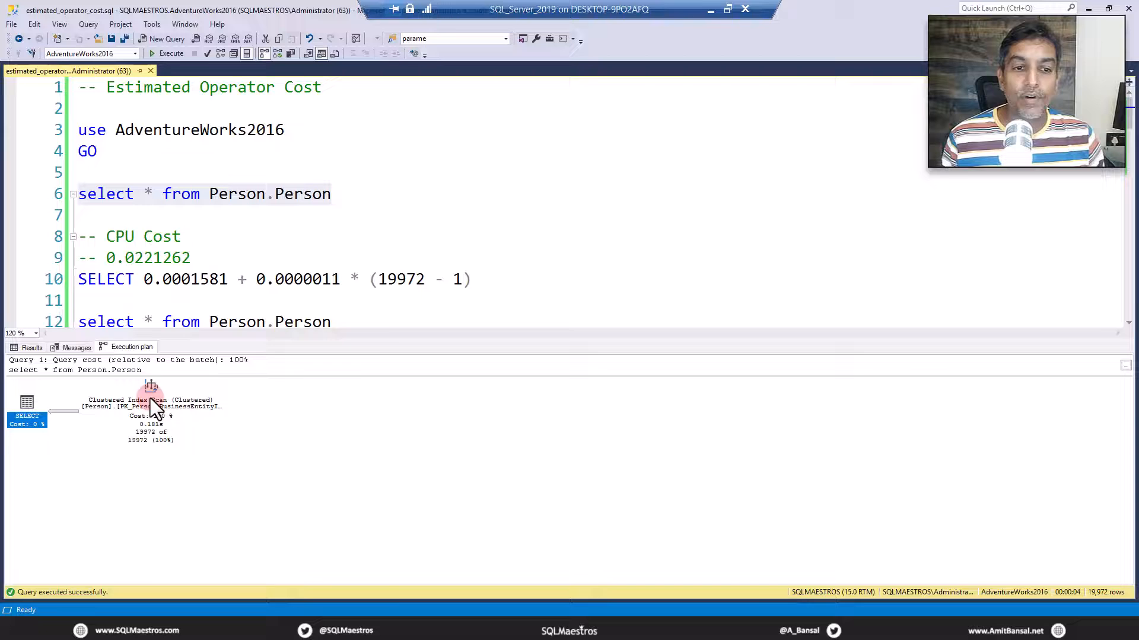
pyautogui.moveTo(151, 403)
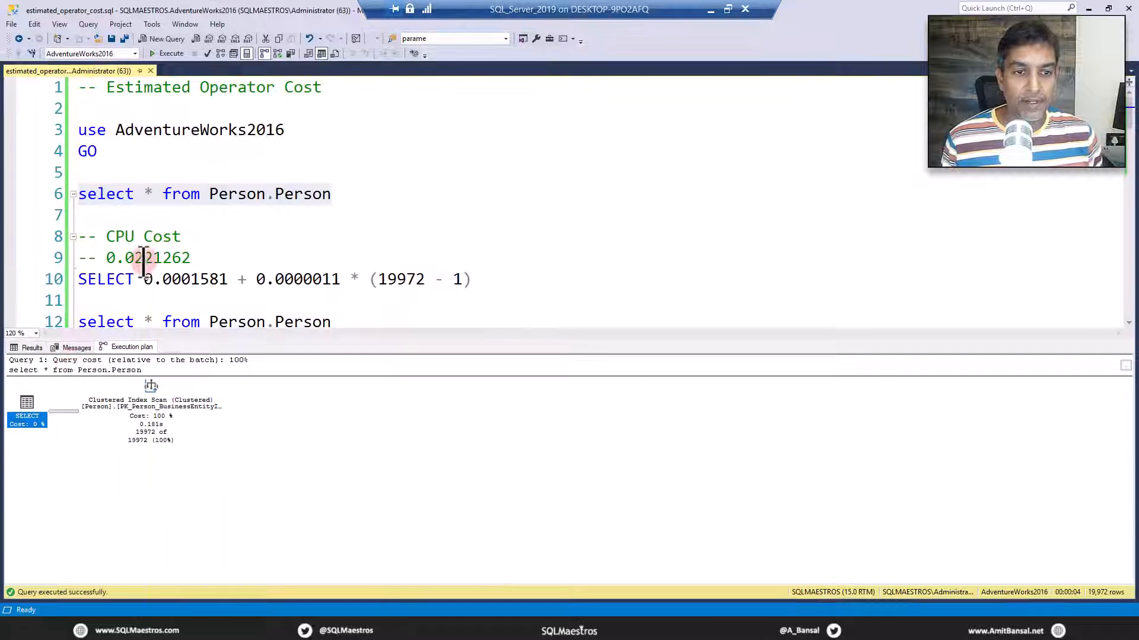
pyautogui.moveTo(137, 410)
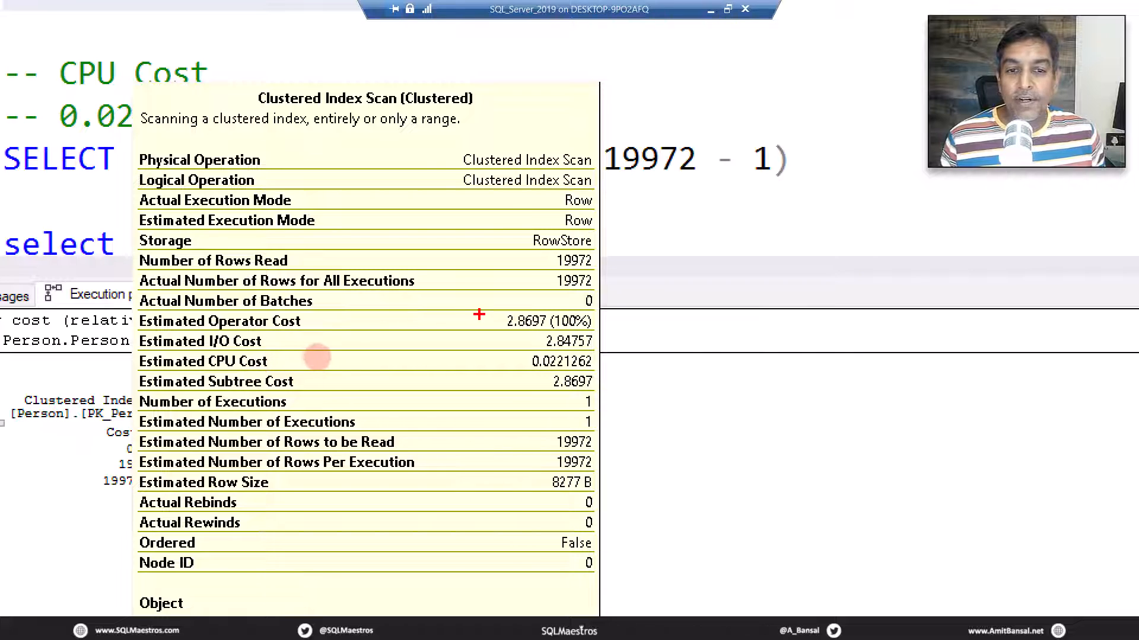
pyautogui.moveTo(315, 371)
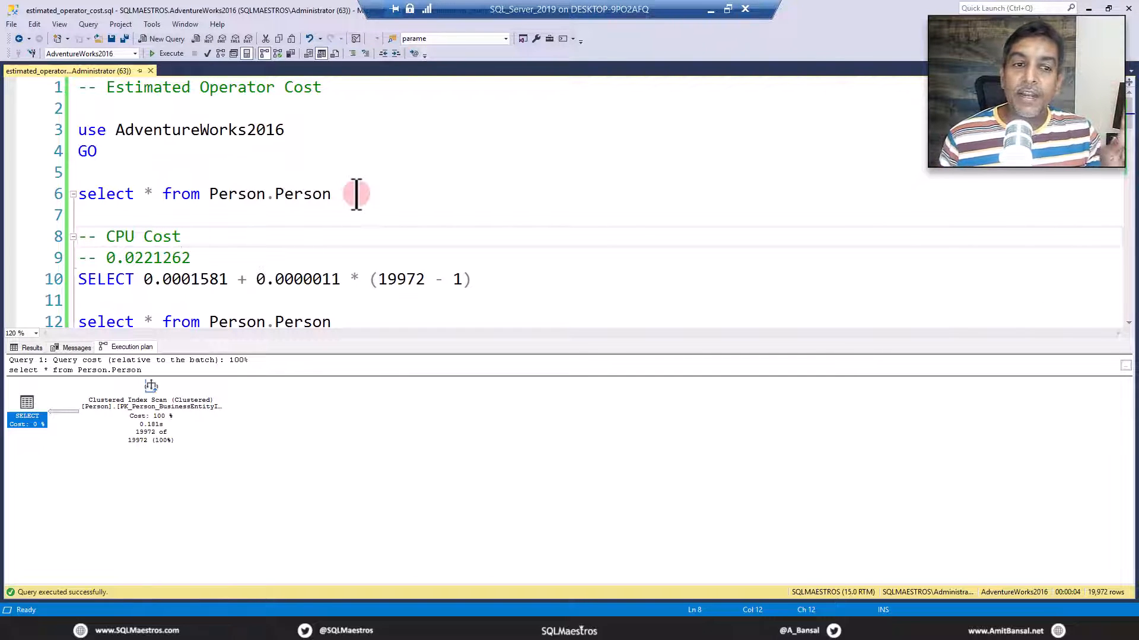
pyautogui.moveTo(151, 404)
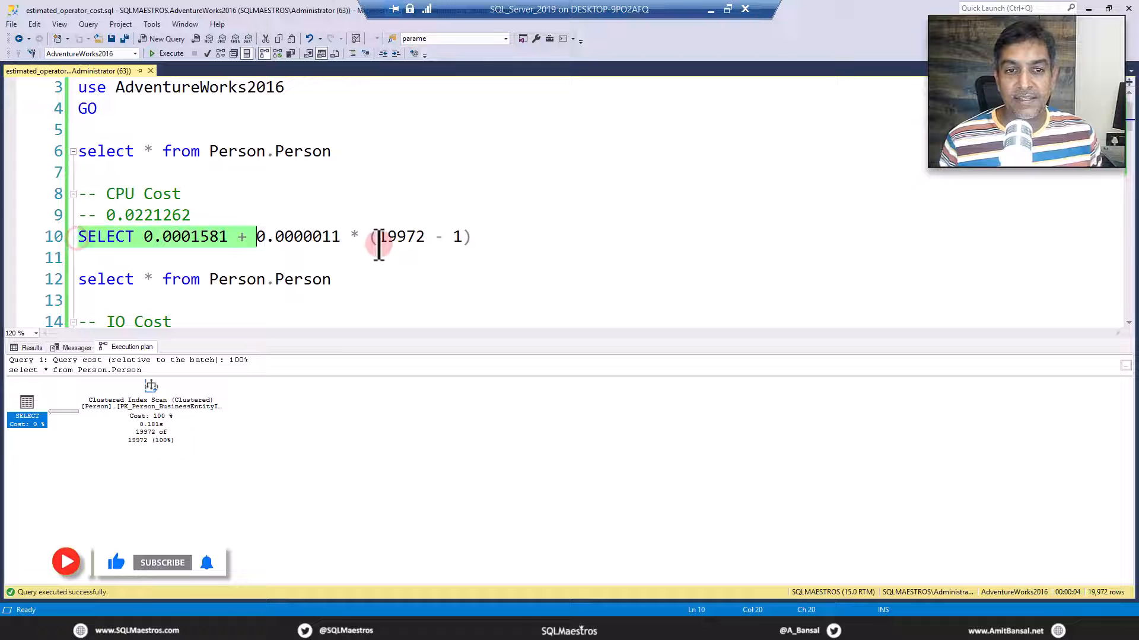
pyautogui.click(328, 313)
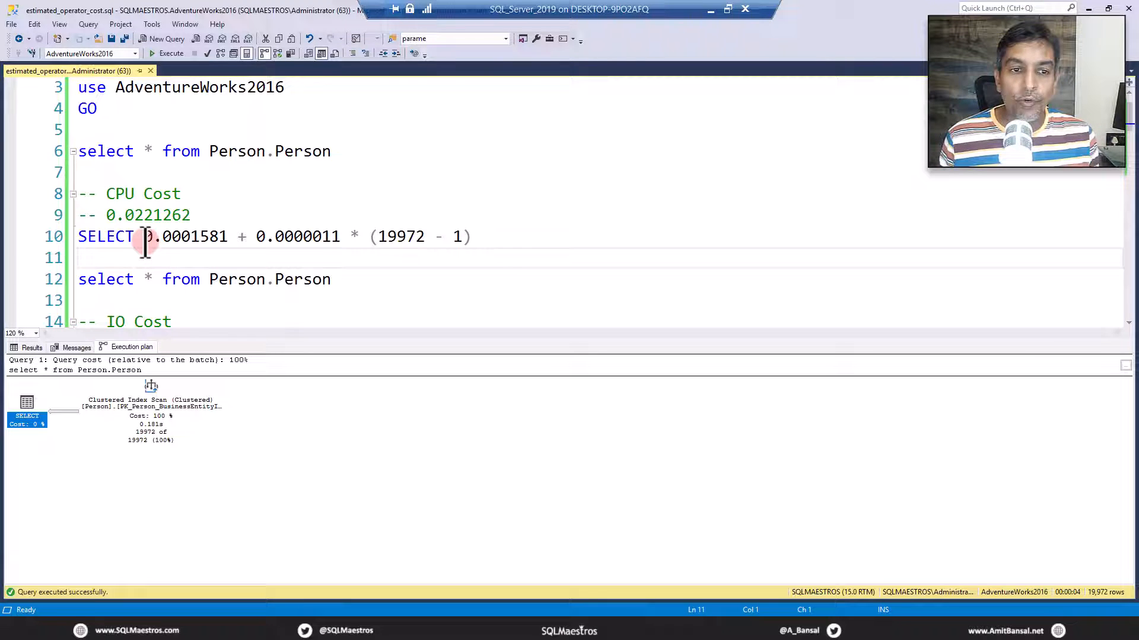
pyautogui.doubleClick(185, 236)
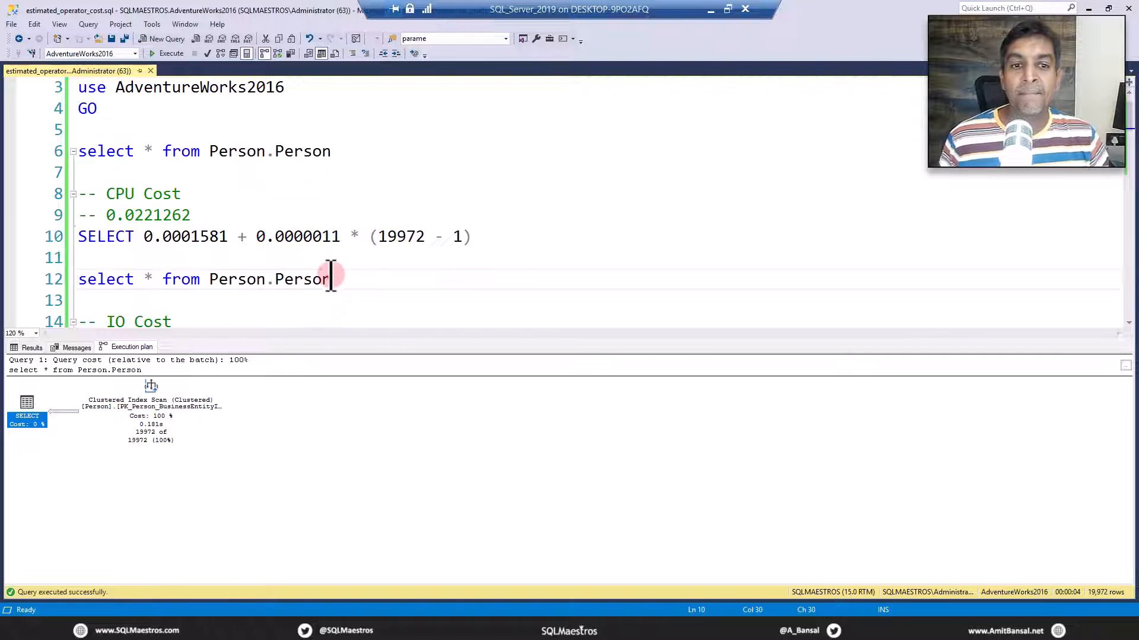
pyautogui.click(148, 236)
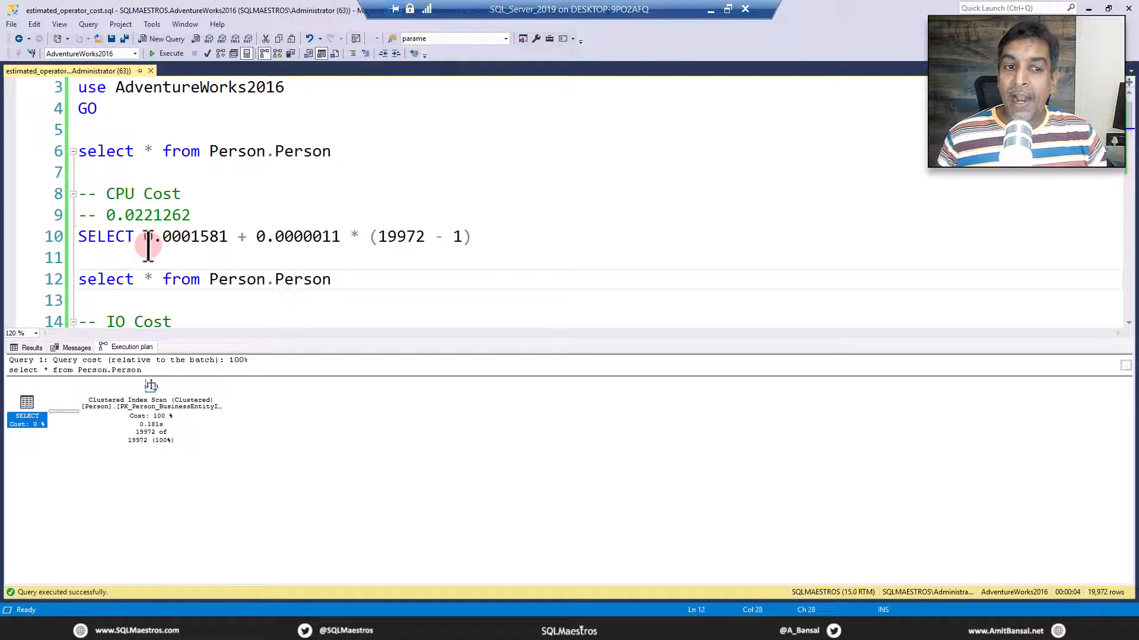
pyautogui.moveTo(143, 236); pyautogui.dragTo(233, 237)
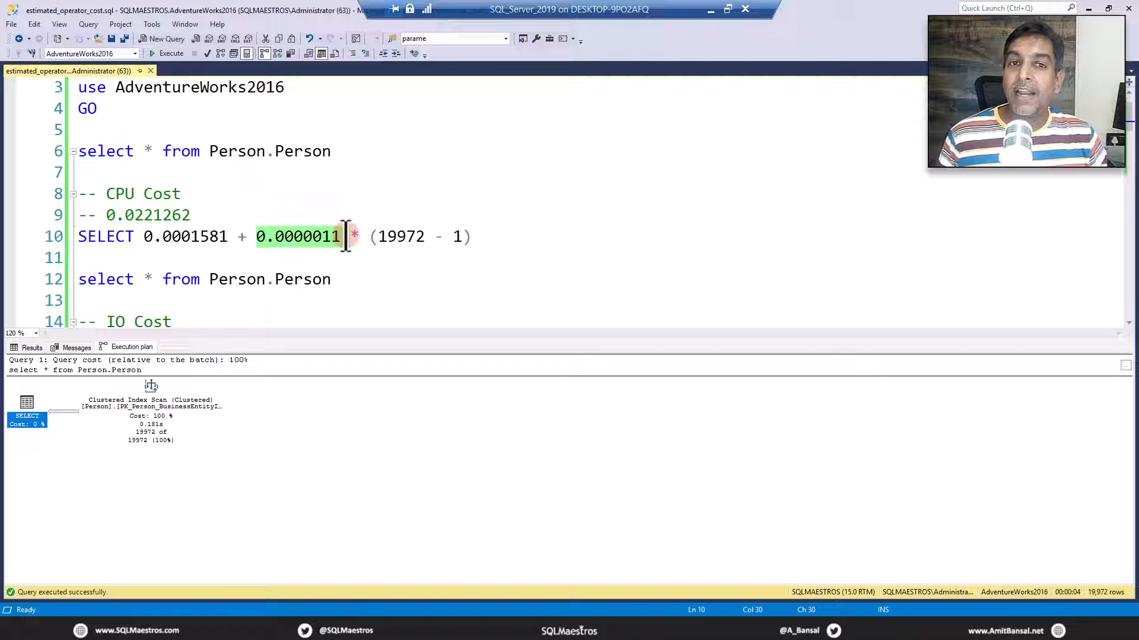
pyautogui.moveTo(376, 246)
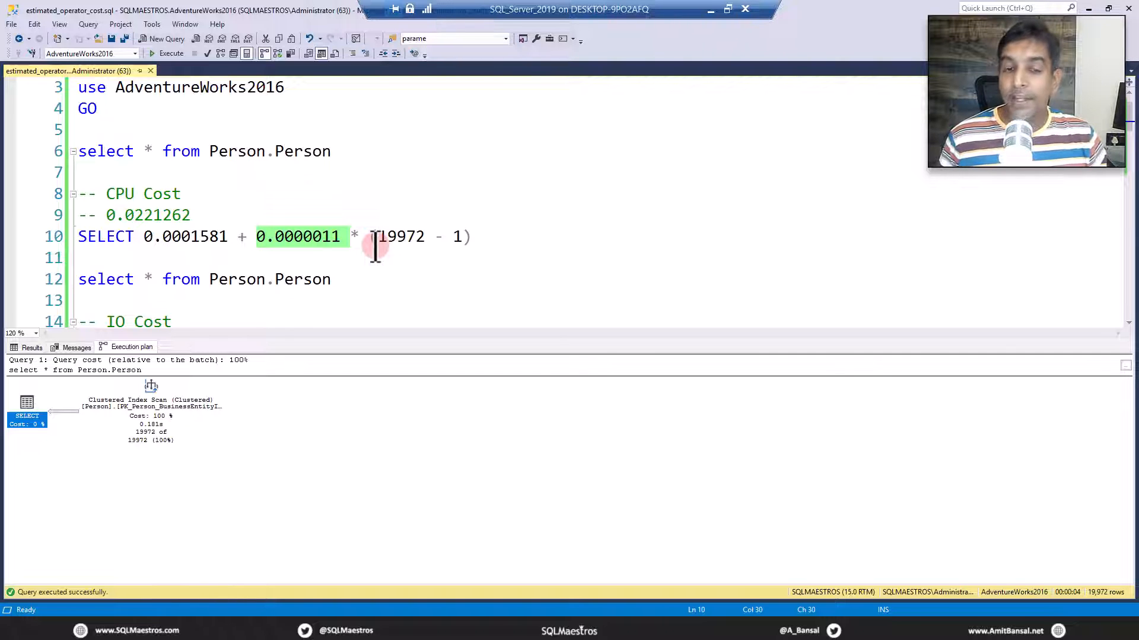
pyautogui.moveTo(408, 237)
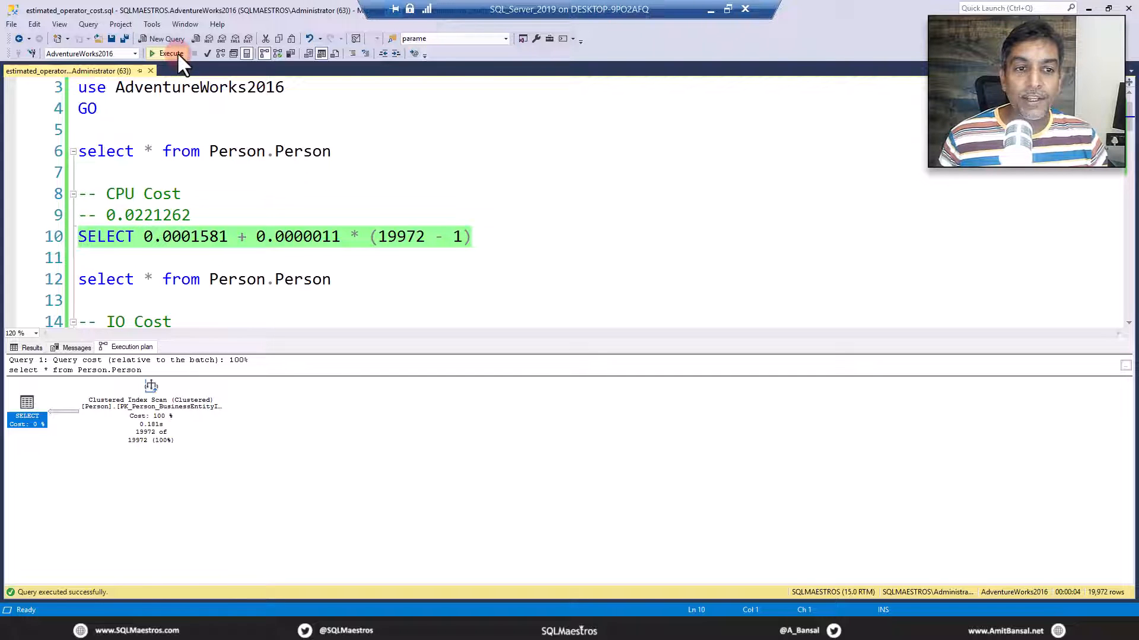
# - Run the CPU cost formula returning 0.0221262 and highlight the base cost 0.0001581
pyautogui.click(170, 53)
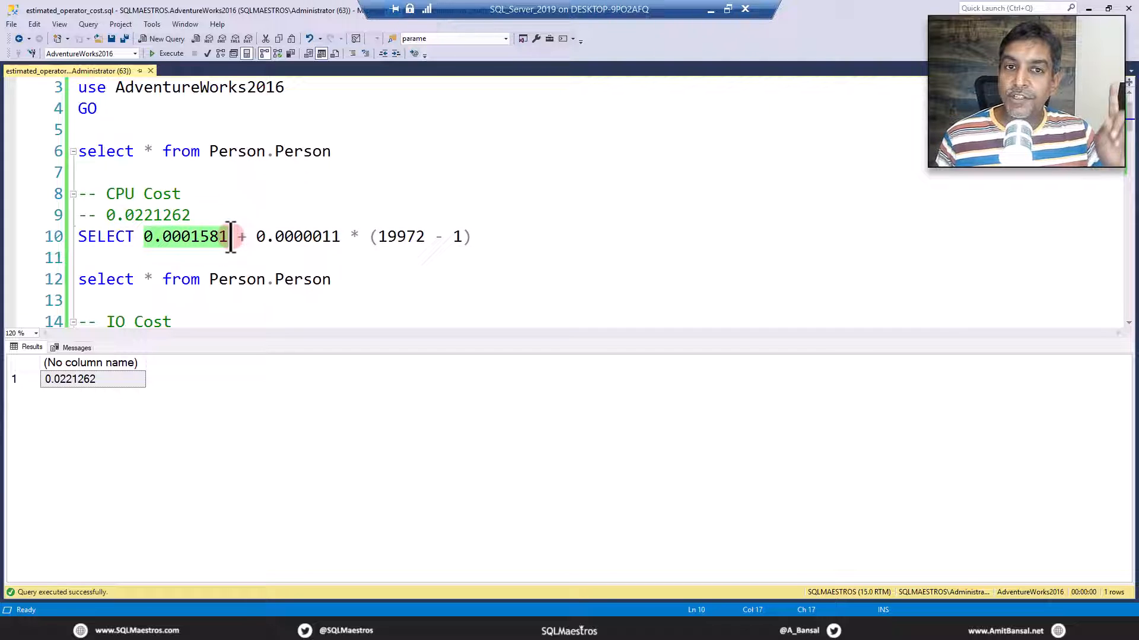
pyautogui.doubleClick(296, 236)
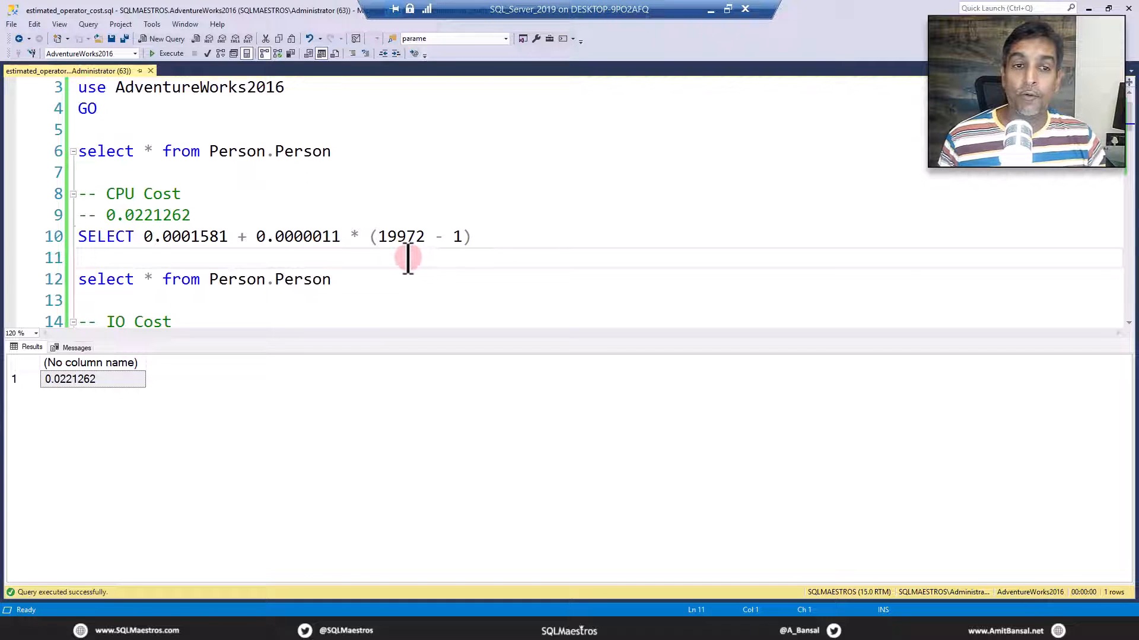
pyautogui.scroll(-3)
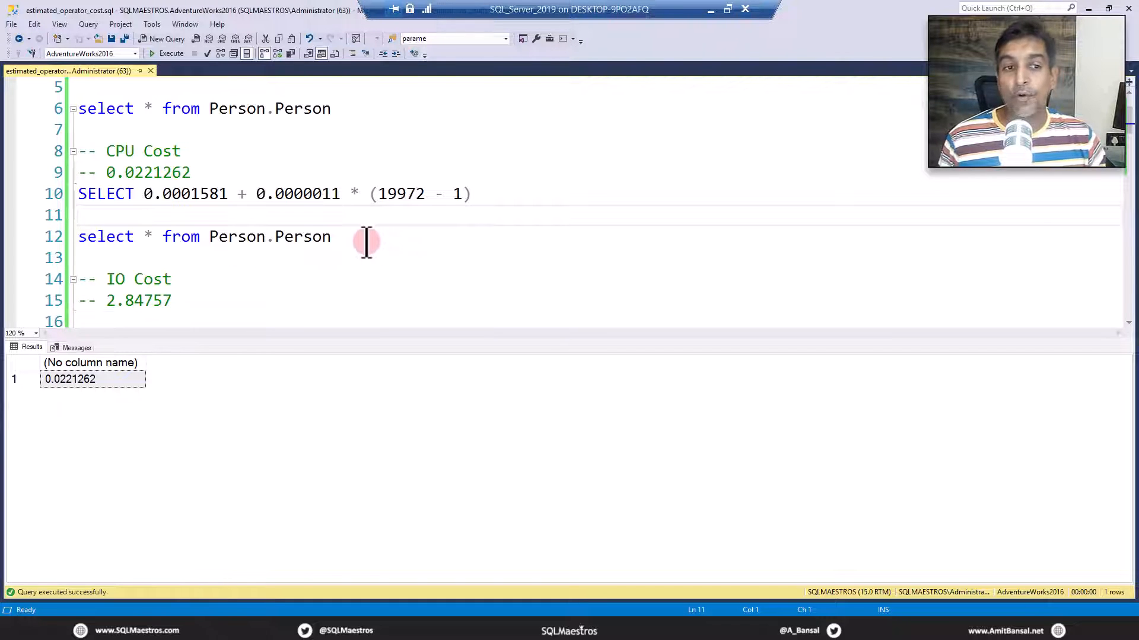
pyautogui.scroll(-3)
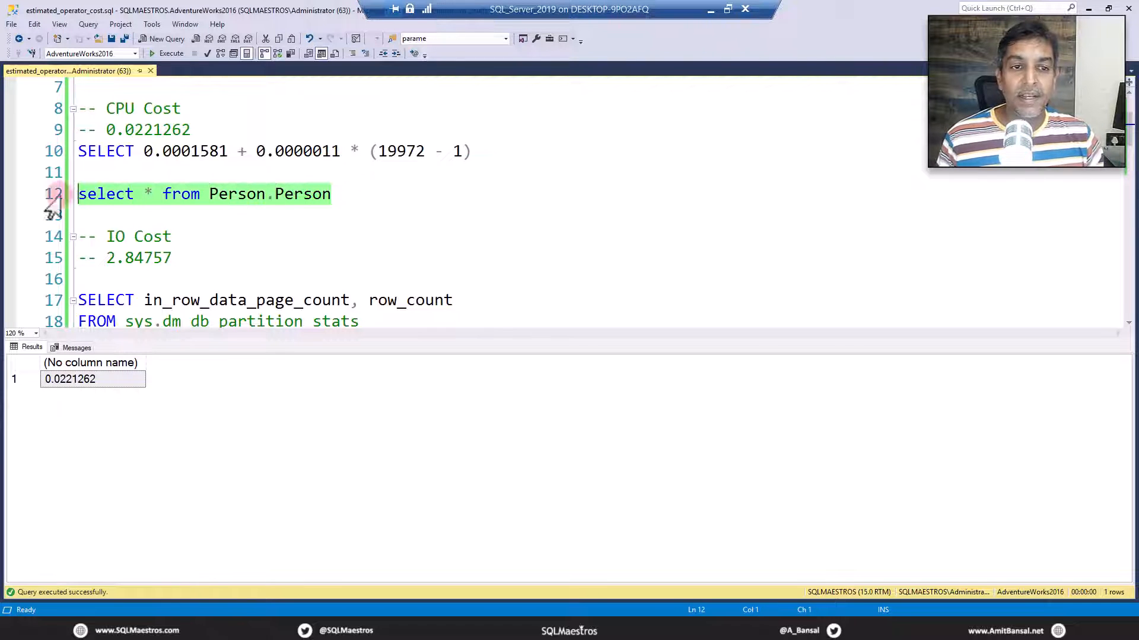
pyautogui.click(171, 53)
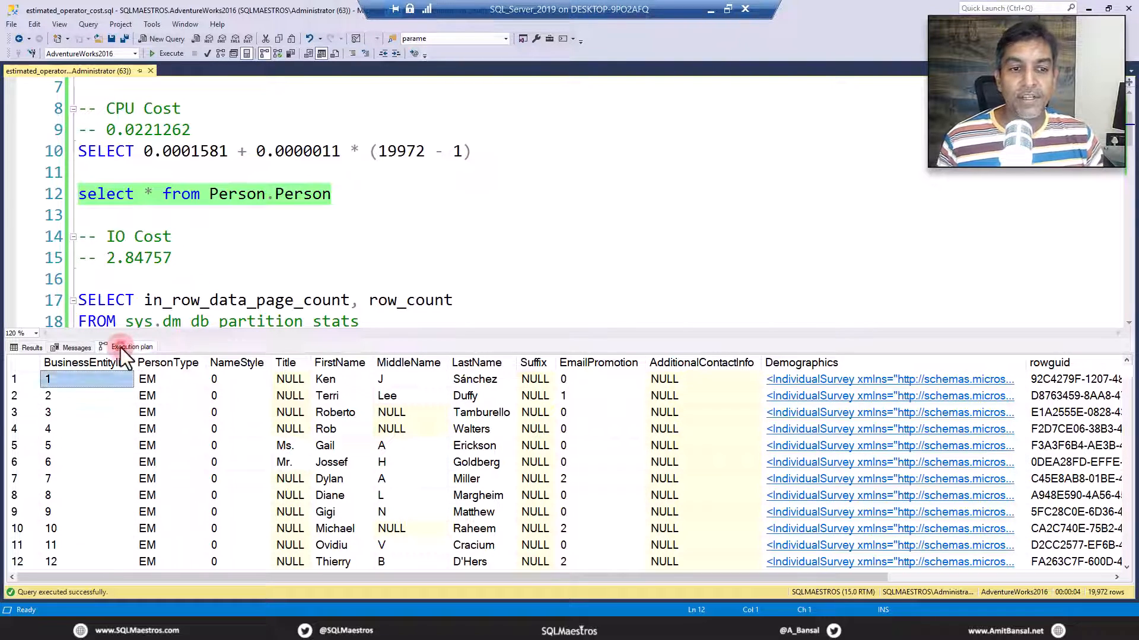
pyautogui.click(130, 346)
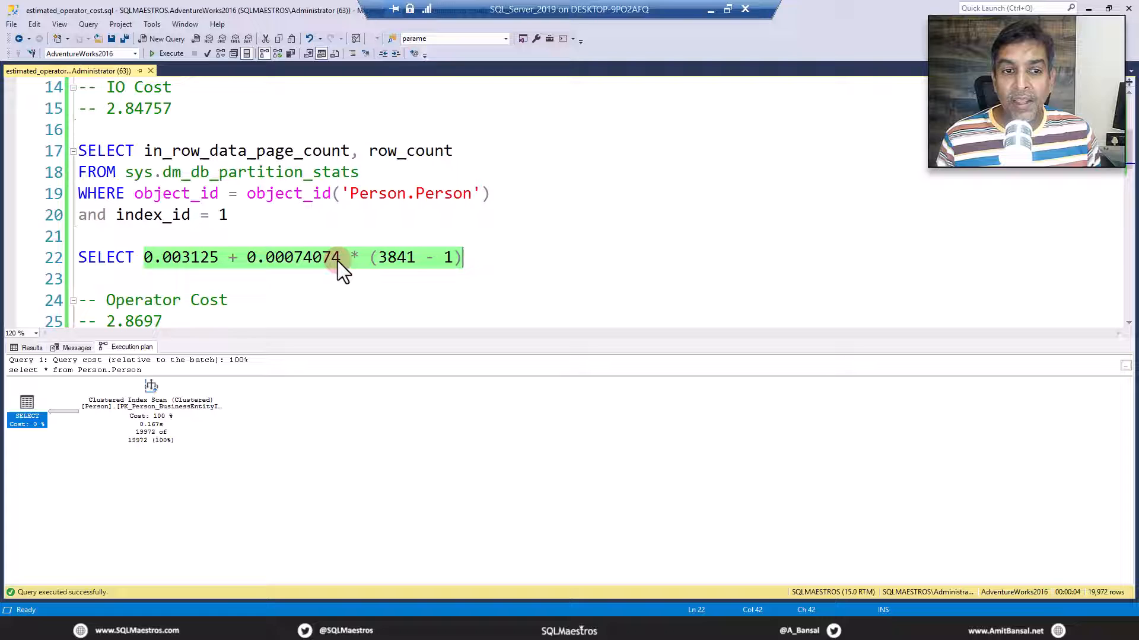
pyautogui.click(331, 257)
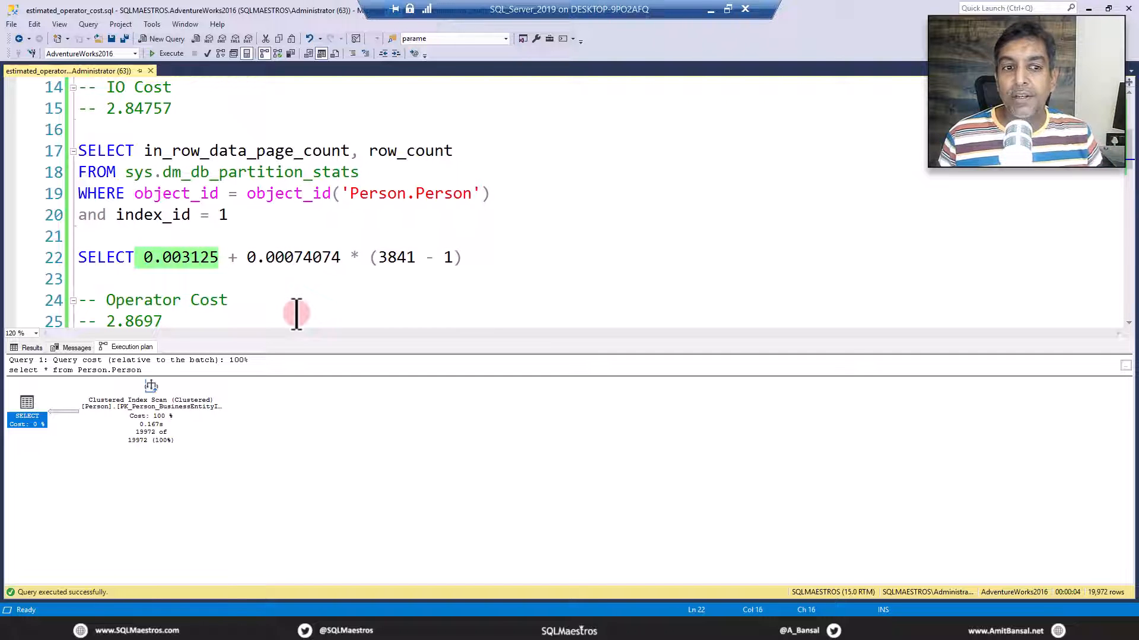
pyautogui.moveTo(256, 290)
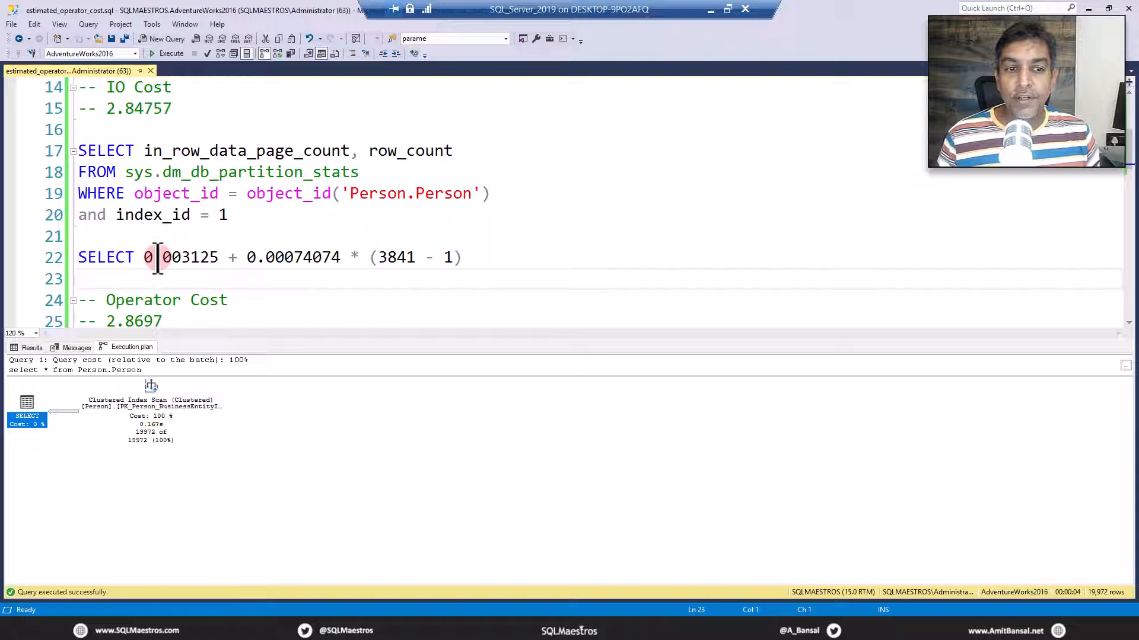
pyautogui.doubleClick(180, 257)
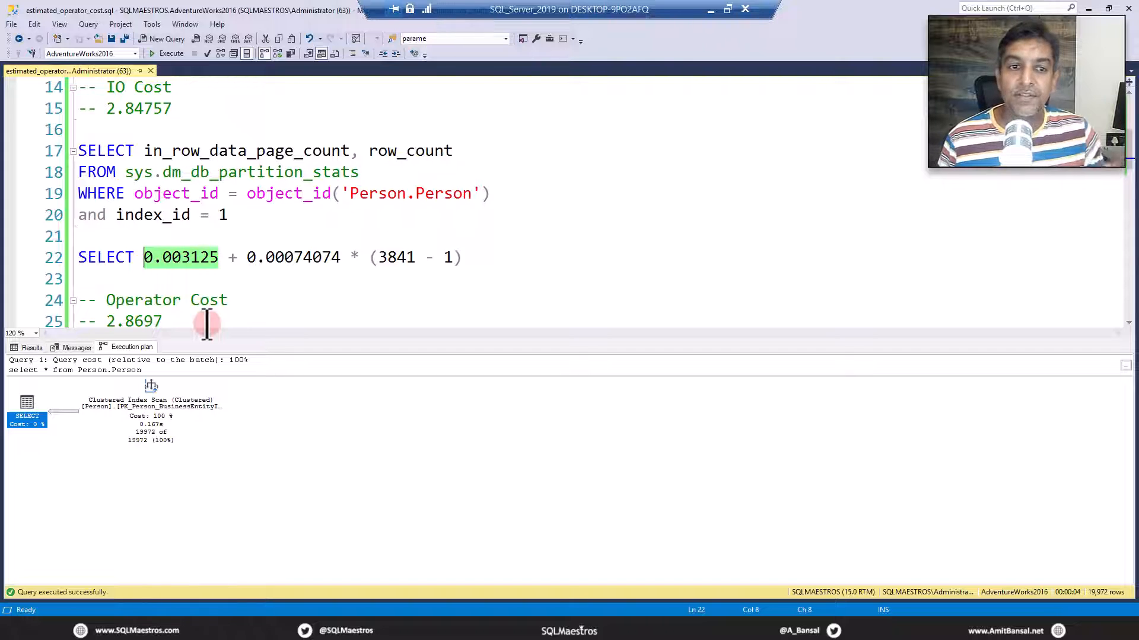
pyautogui.moveTo(232, 300)
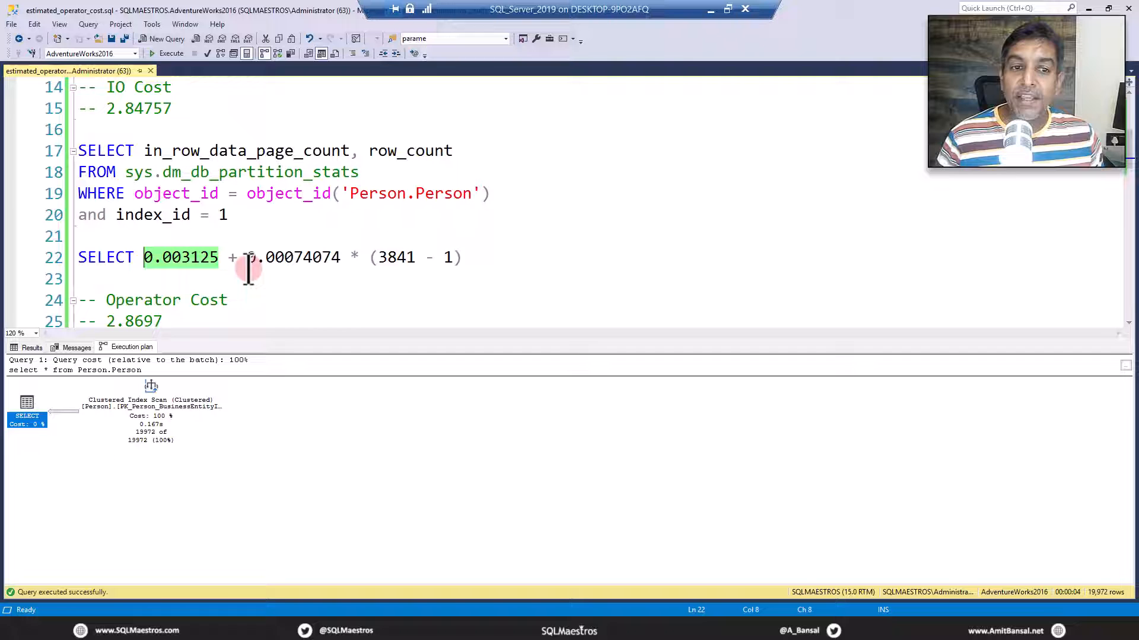
pyautogui.moveTo(247, 257); pyautogui.dragTo(348, 257)
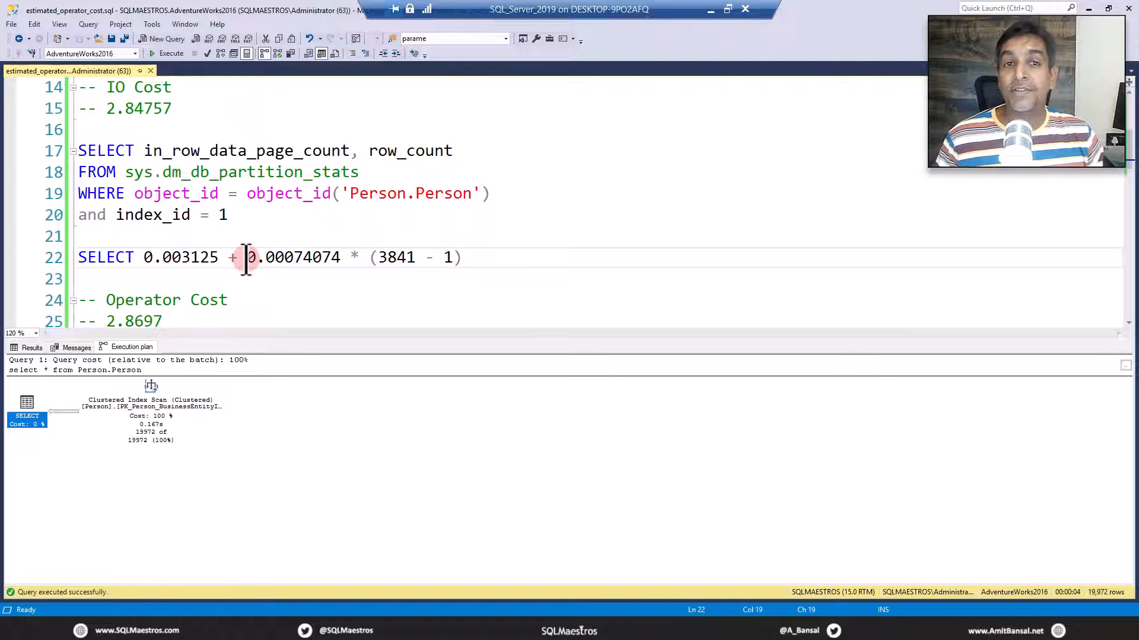
pyautogui.moveTo(247, 257); pyautogui.dragTo(349, 257)
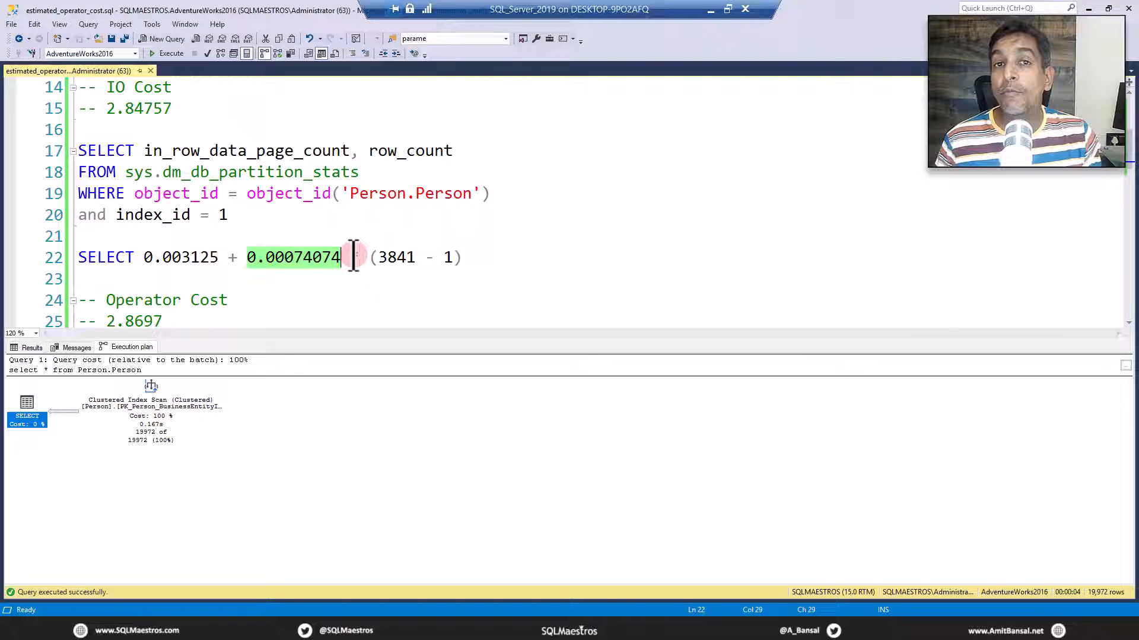
pyautogui.click(403, 236)
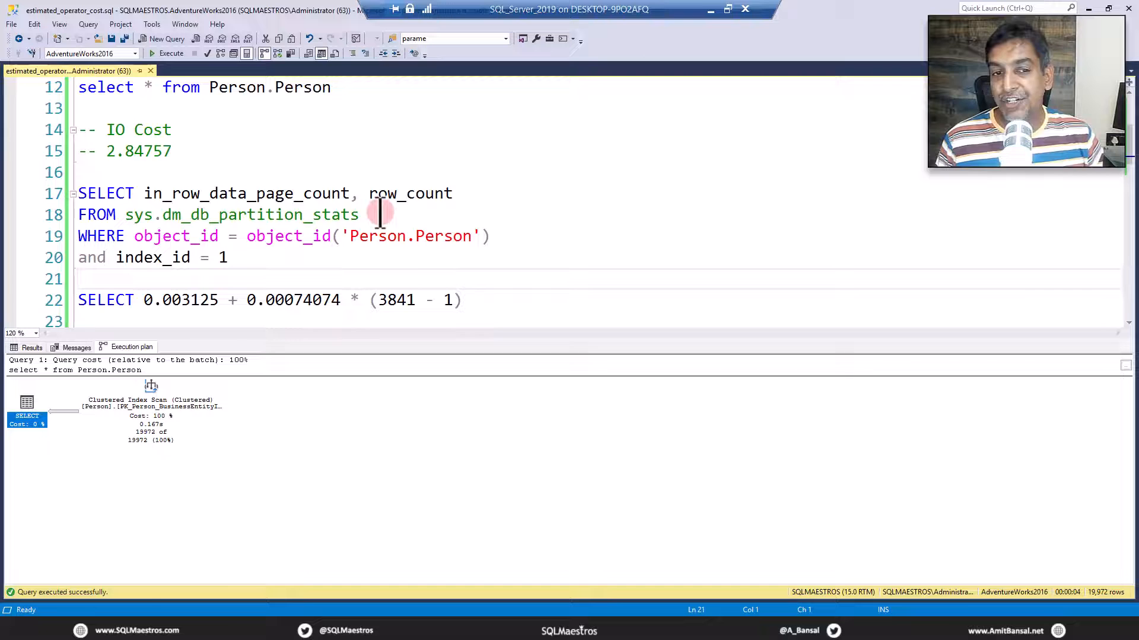
# - Run the sys.dm_db_partition_stats query, returning 3841 in-row data pages and 19972 rows
pyautogui.doubleClick(218, 215)
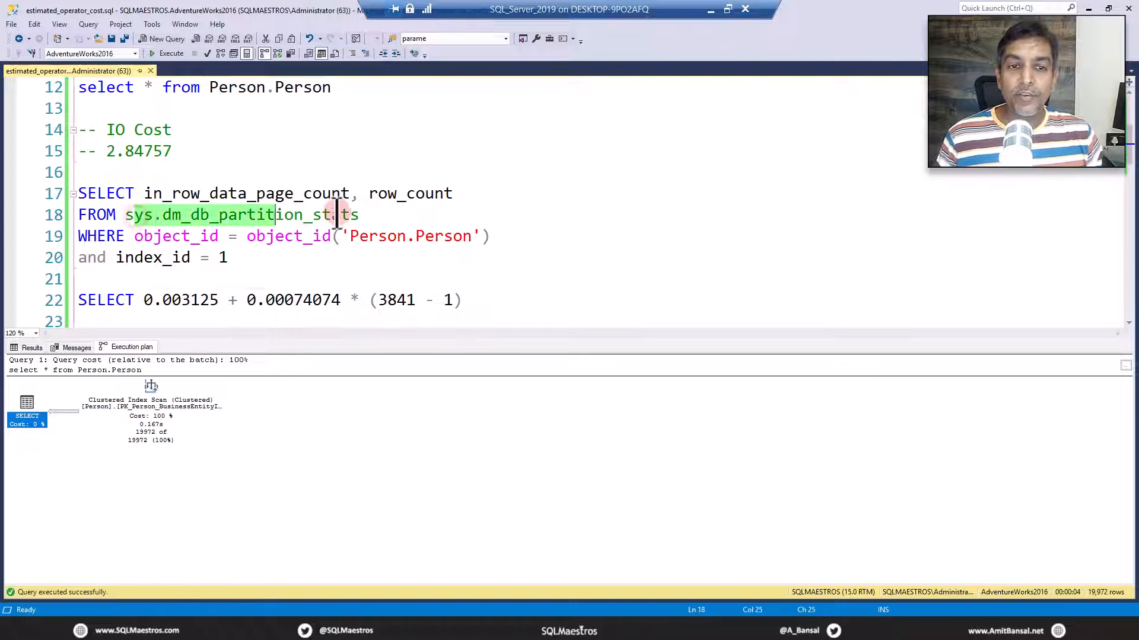
pyautogui.click(153, 194)
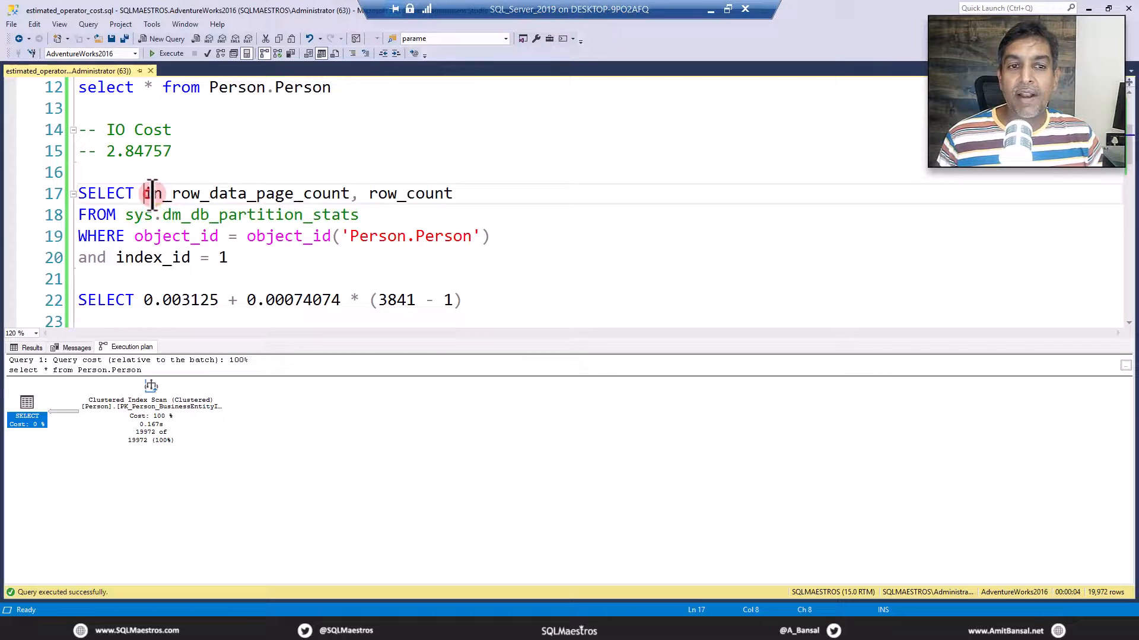
pyautogui.moveTo(150, 193); pyautogui.dragTo(452, 194)
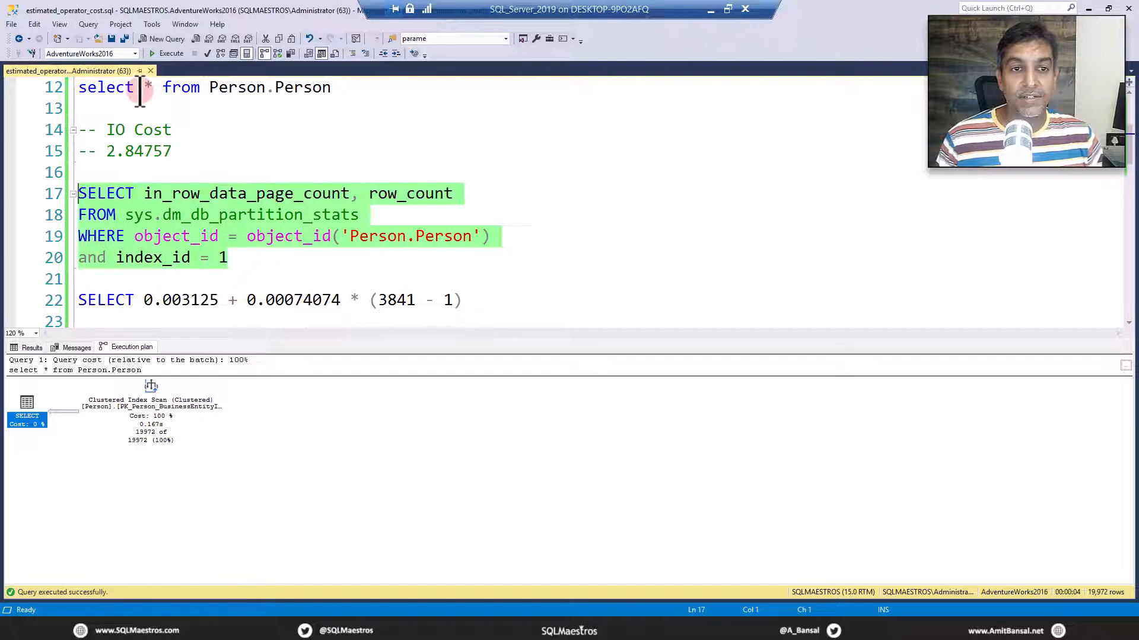
pyautogui.click(171, 54)
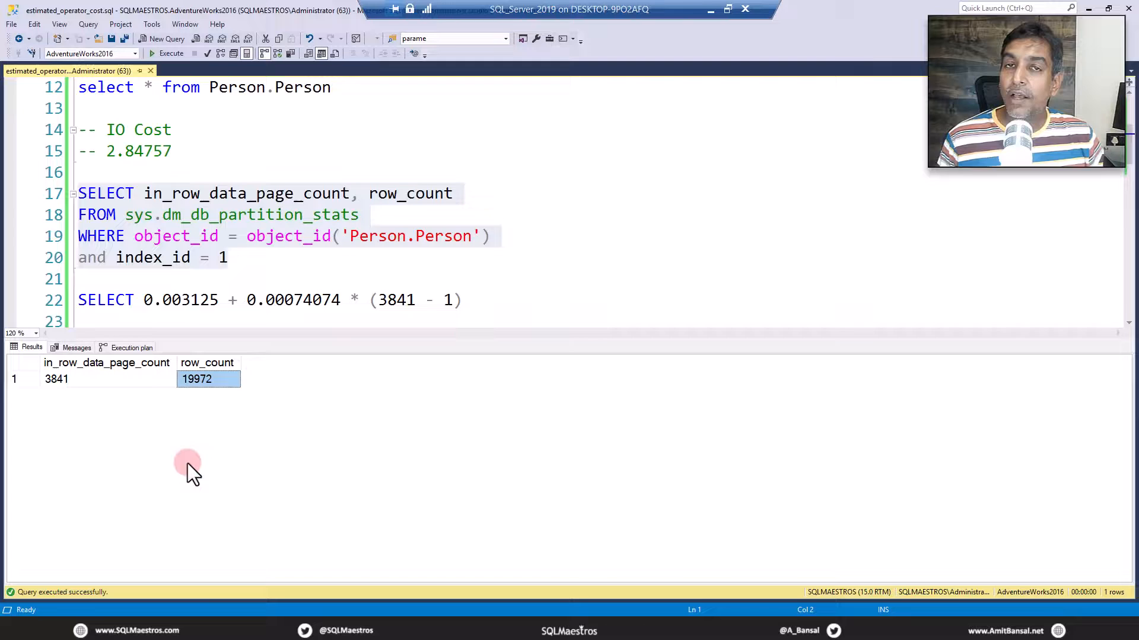
pyautogui.moveTo(73, 407)
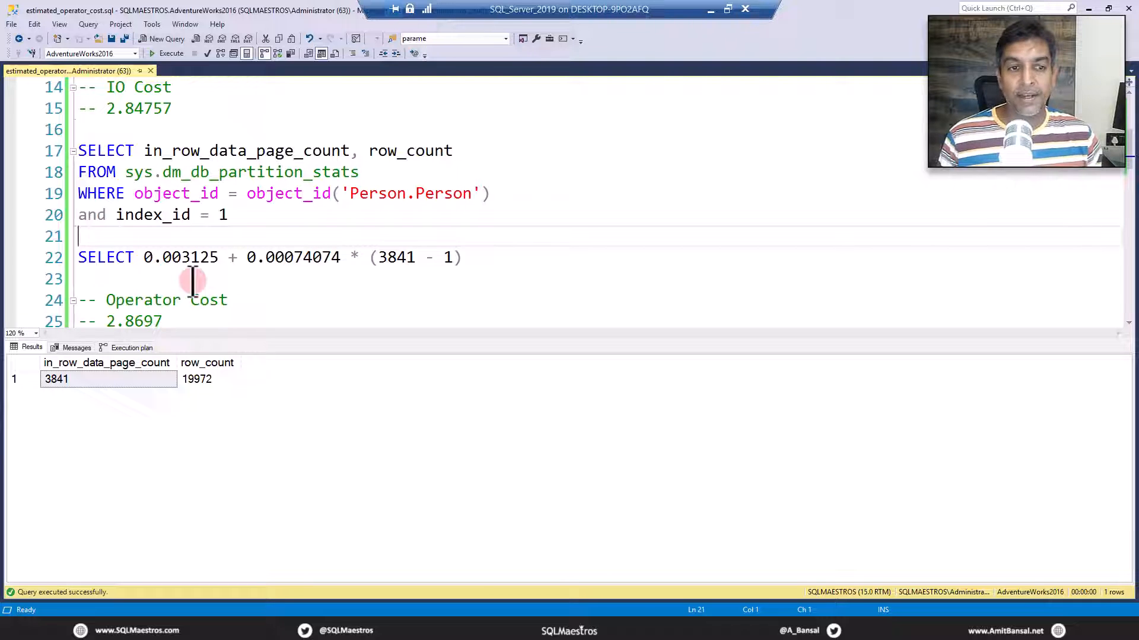
# - Run the IO cost formula 0.003125 + 0.00074074 * (3841 - 1), returning 2.84756660
pyautogui.doubleClick(180, 258)
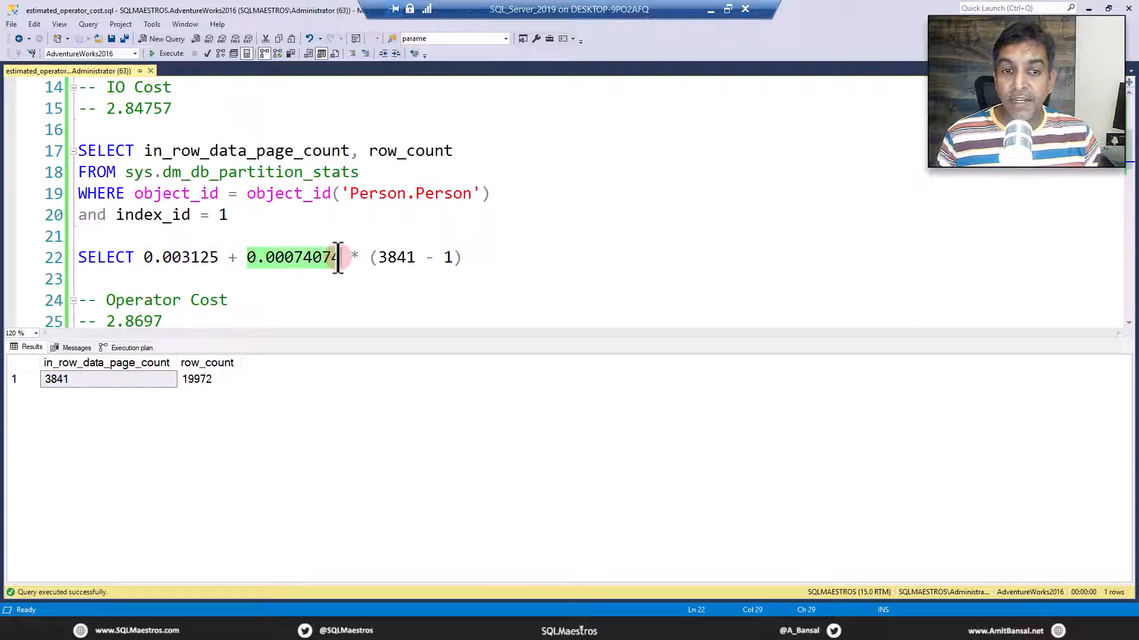
pyautogui.doubleClick(395, 257)
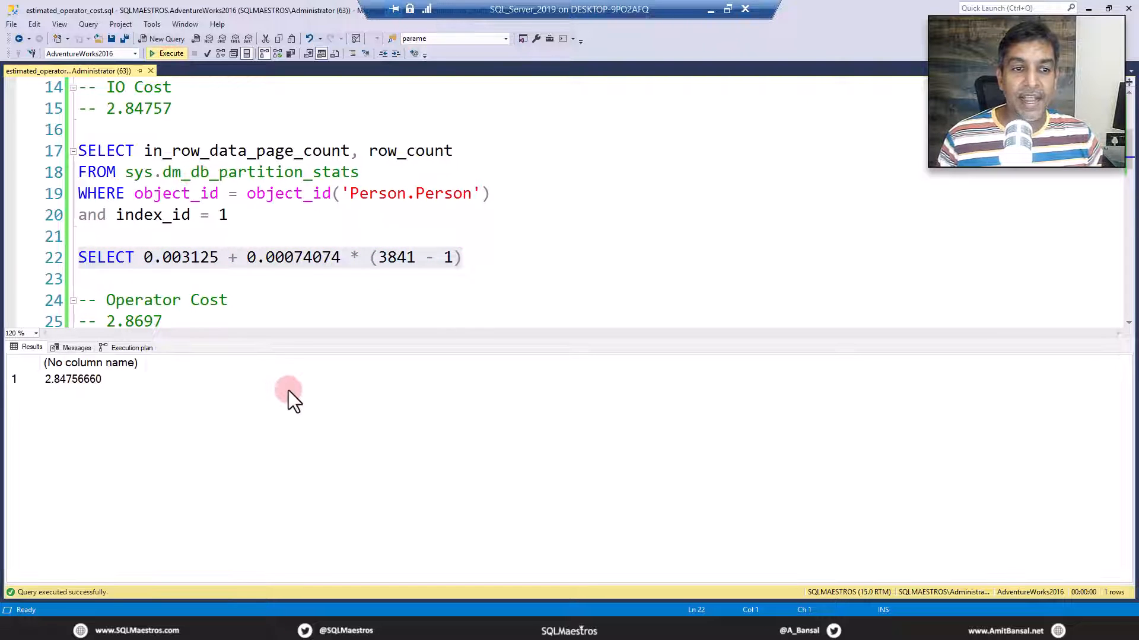
pyautogui.click(72, 379)
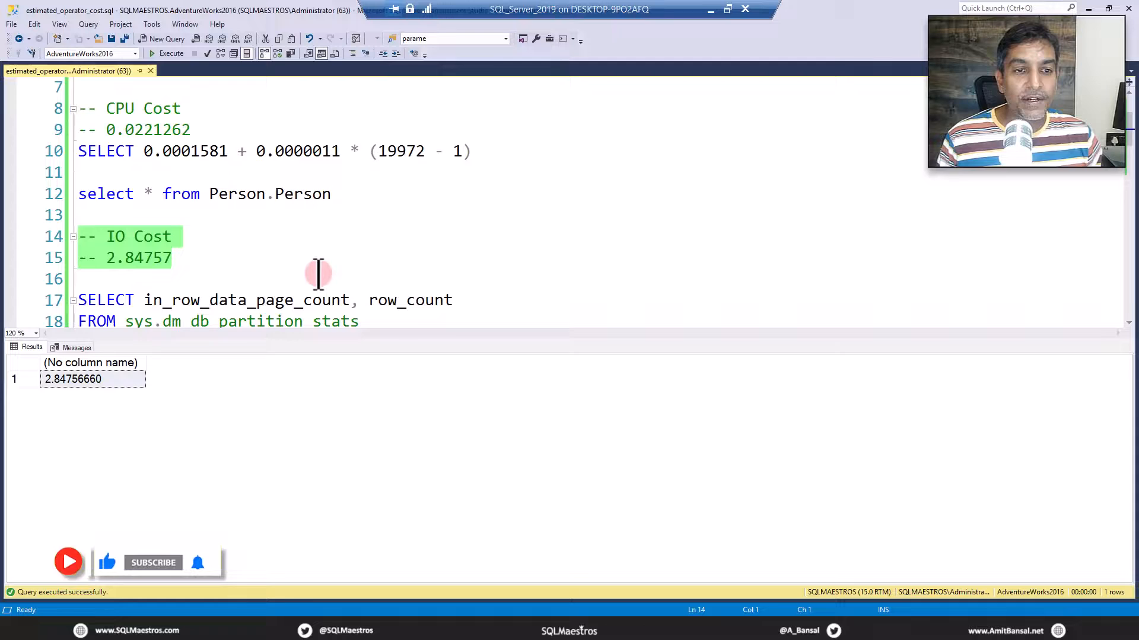
# - Run SELECT 0.0221262 + 2.84757, returning 2.8696962 to match operator cost 2.8697
pyautogui.scroll(-3)
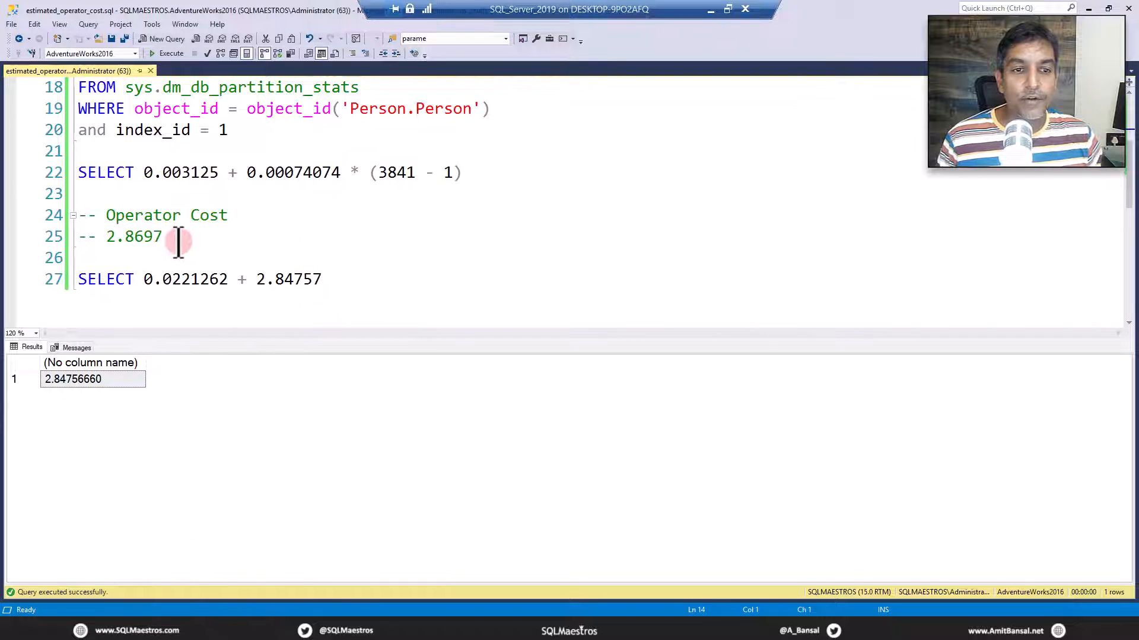
pyautogui.moveTo(178, 236); pyautogui.dragTo(339, 280)
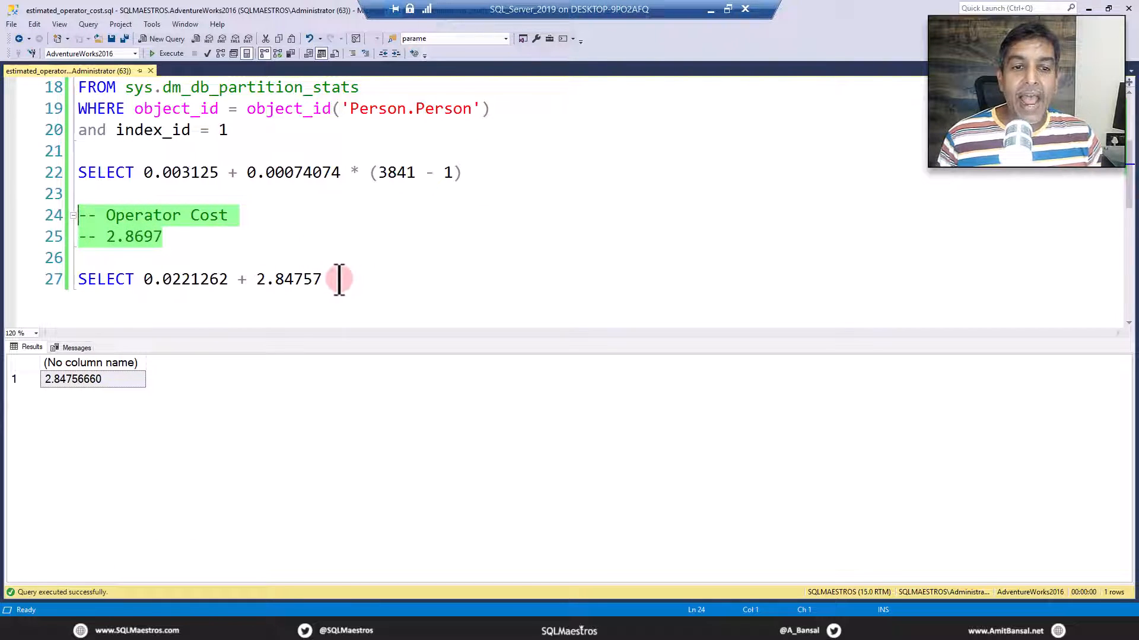
pyautogui.moveTo(338, 280); pyautogui.dragTo(78, 279)
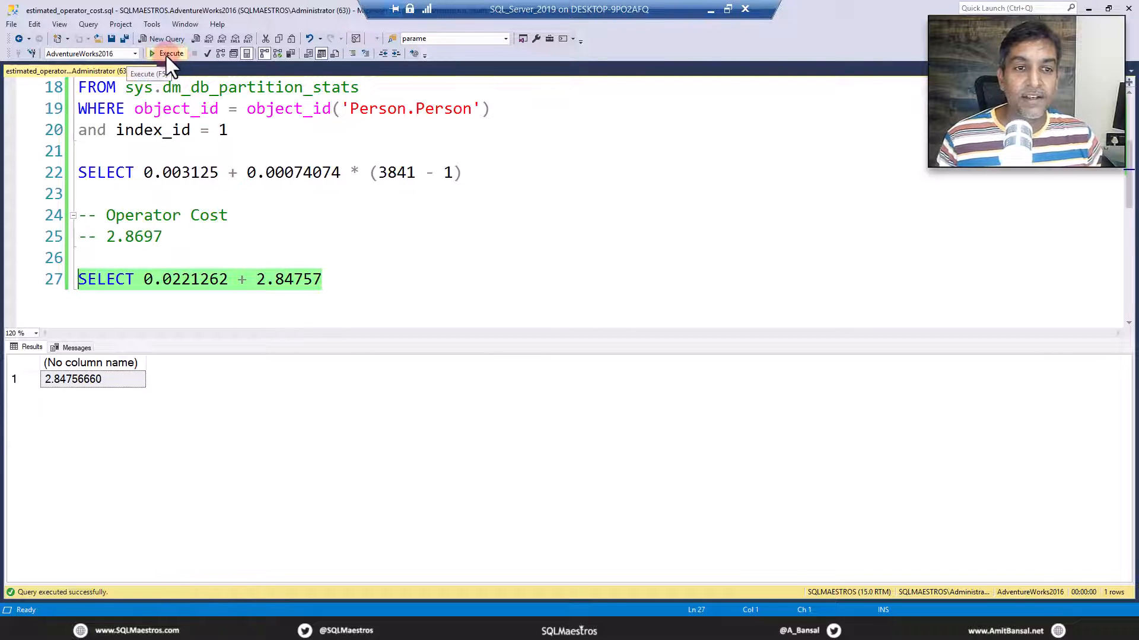
pyautogui.click(170, 53)
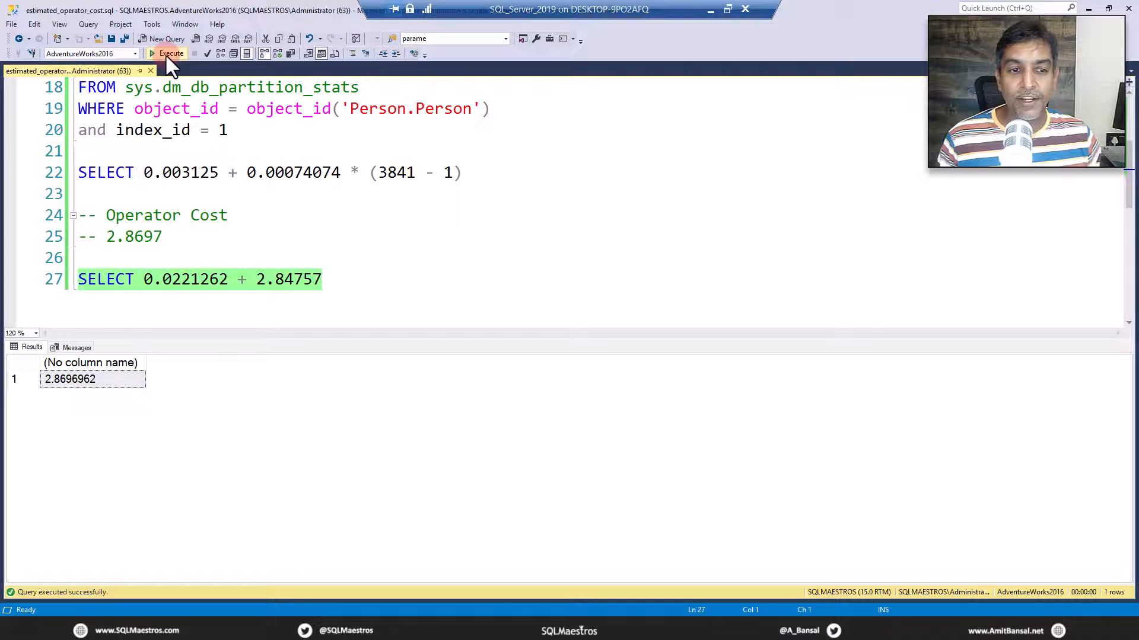